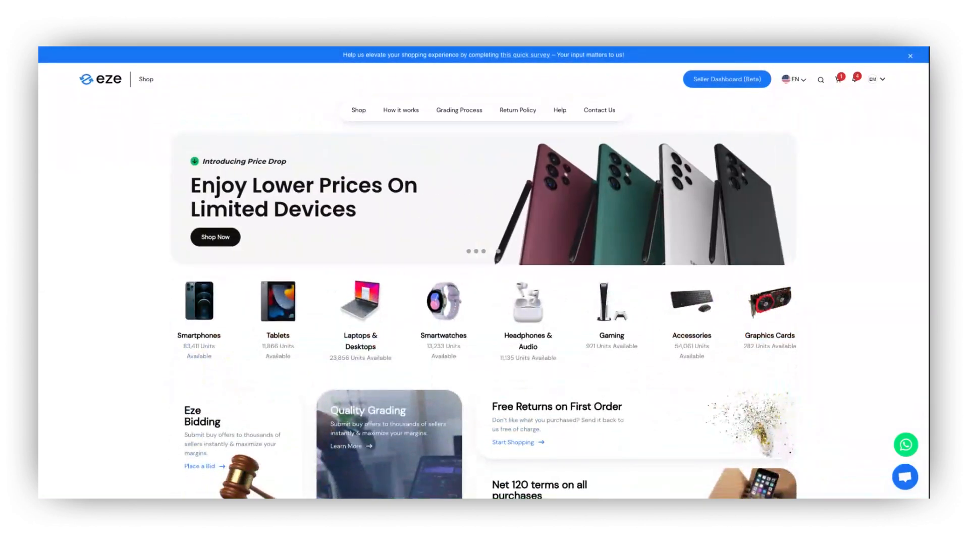
Step: Go to the Smartphones category from the eze Shop home page
click(358, 110)
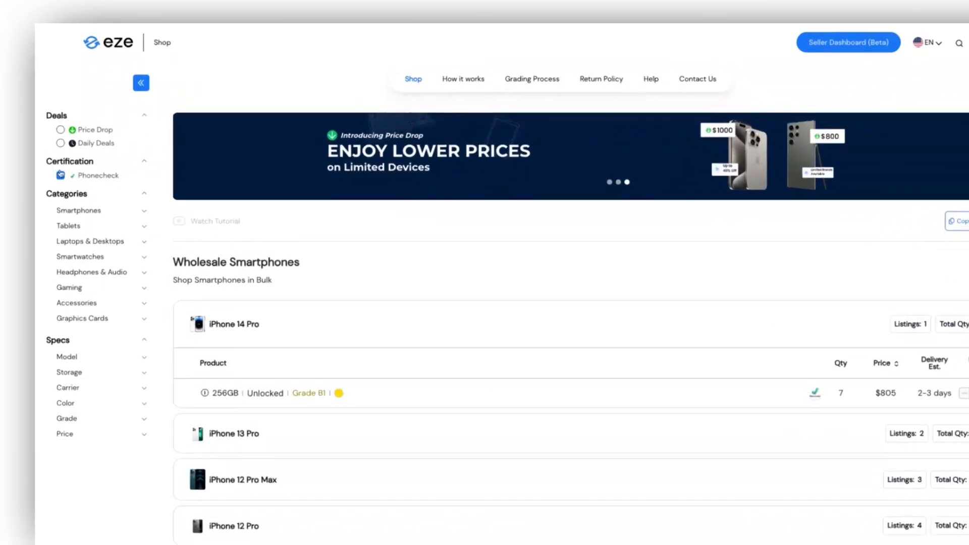
Step: Expand the Smartphones category in the sidebar to show its brand choices
click(144, 210)
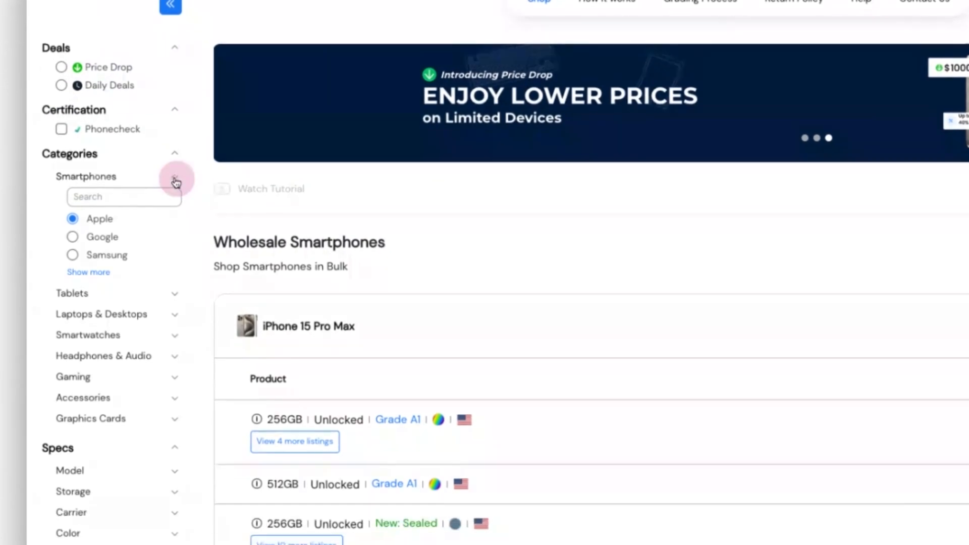
scroll(down, 3)
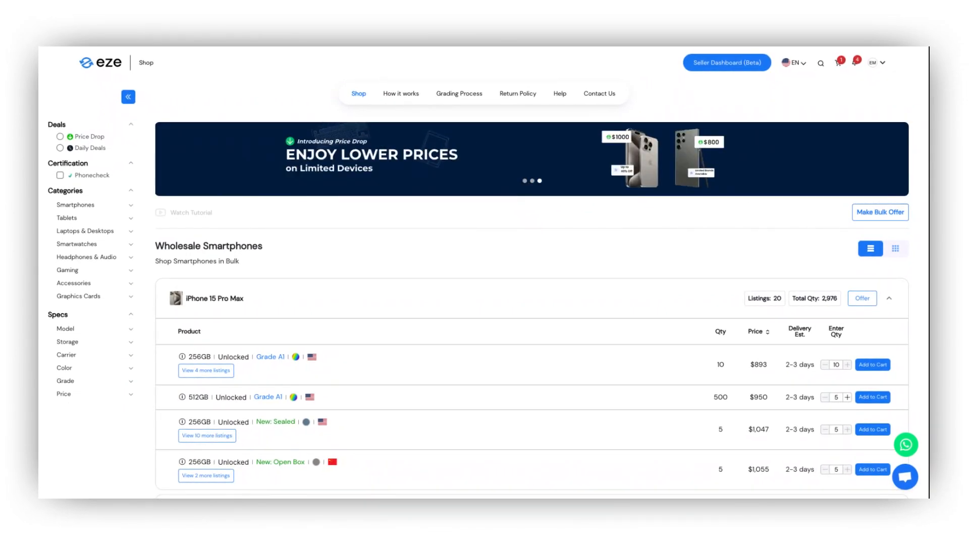
click(74, 205)
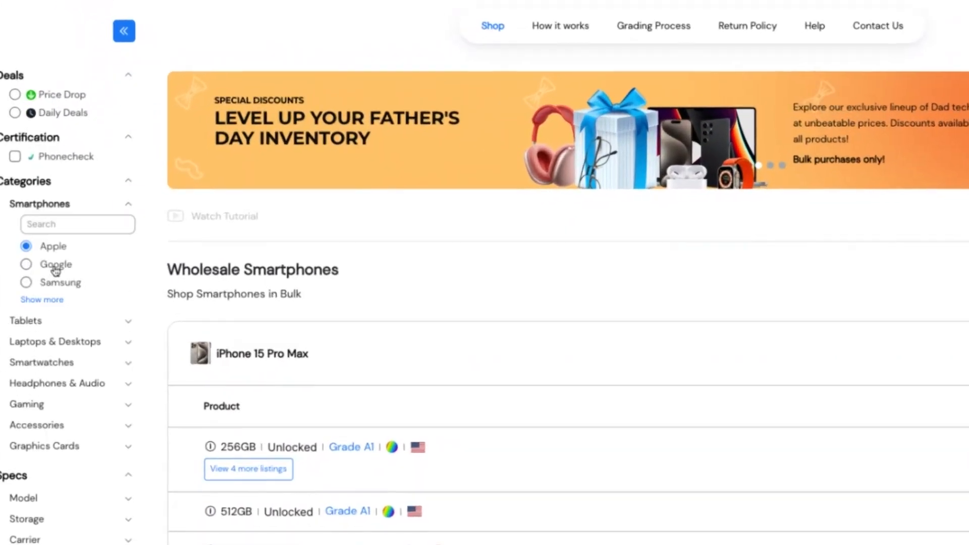
Step: Filter the smartphones to Samsung and bring the Galaxy S23 Ultra offers into view
click(27, 282)
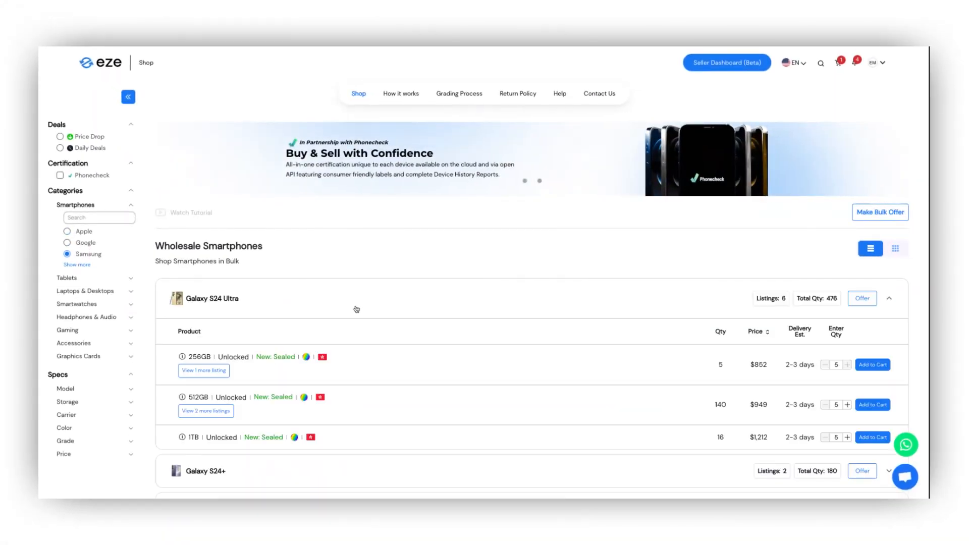
scroll(down, 3)
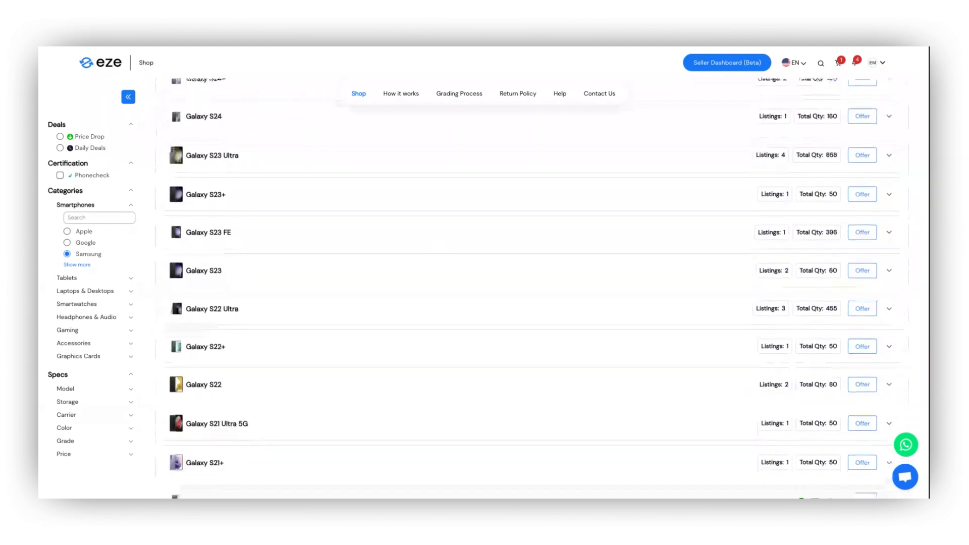
scroll(up, 3)
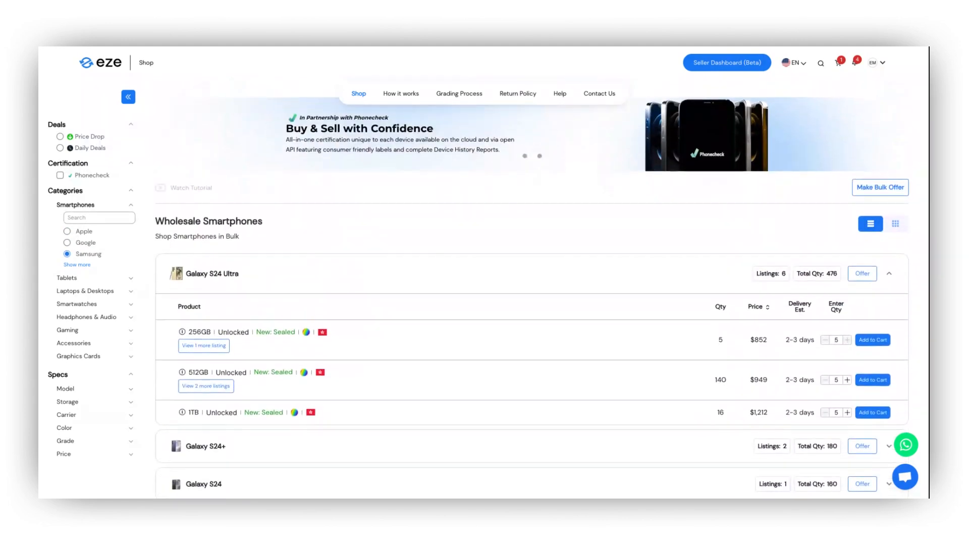
scroll(down, 3)
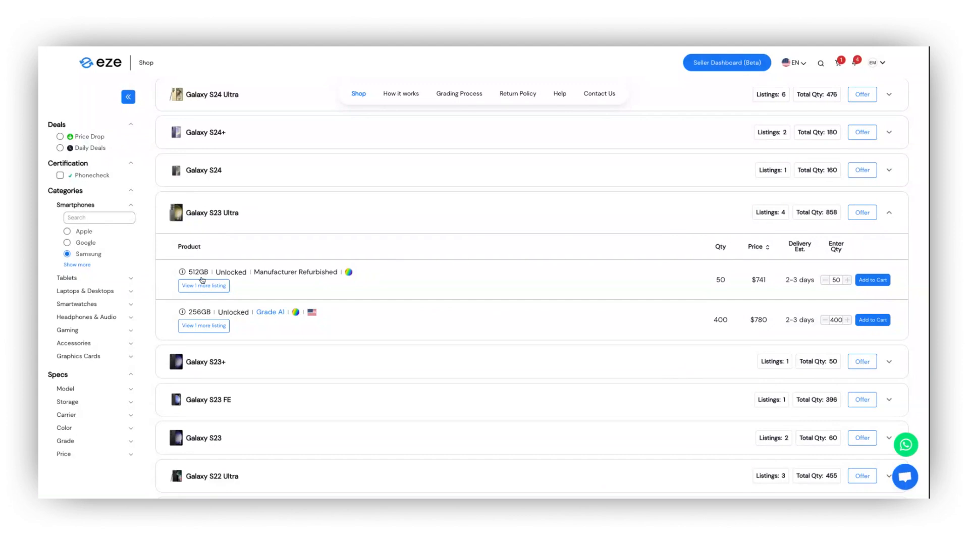
Step: Expand the 512GB Manufacturer Refurbished S23 Ultra listing, set quantity 7 and add it to the cart
click(203, 286)
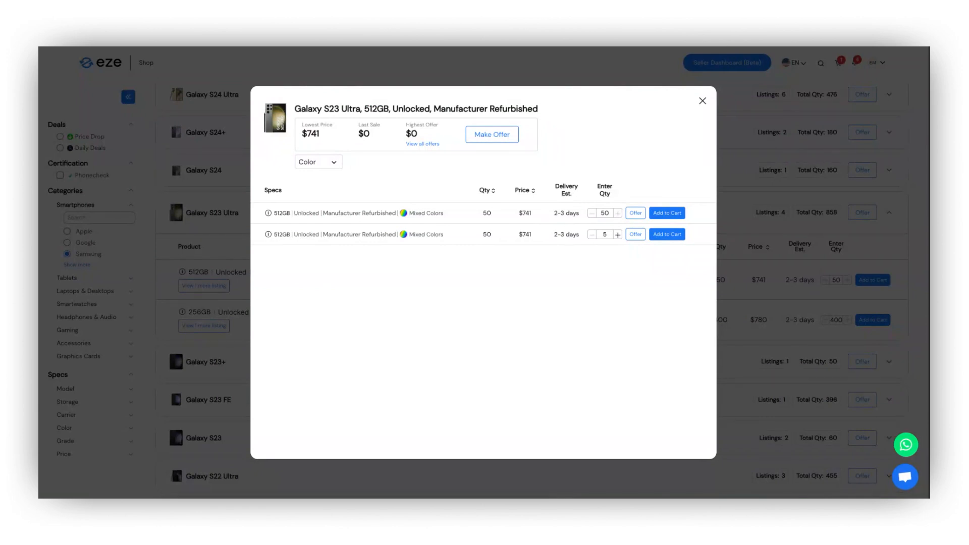
click(616, 234)
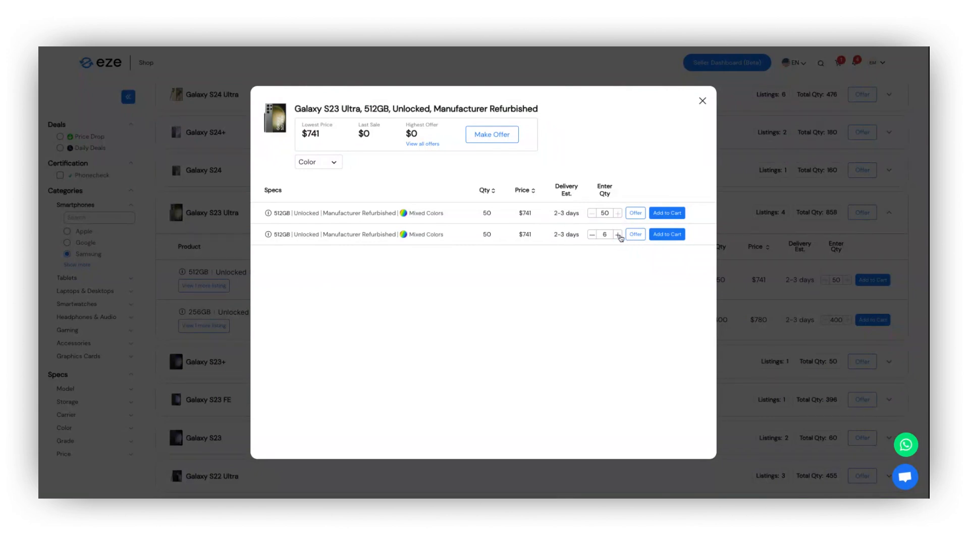
click(617, 233)
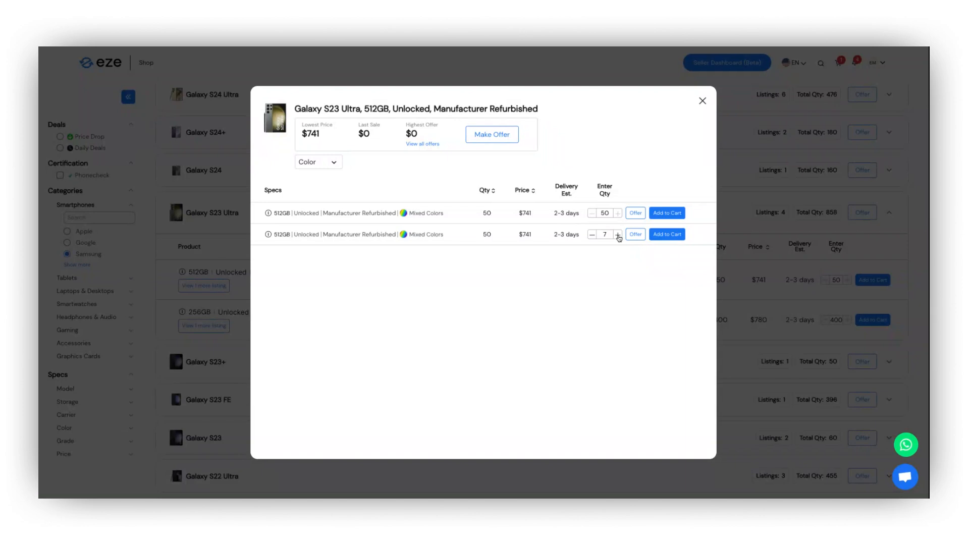
click(666, 233)
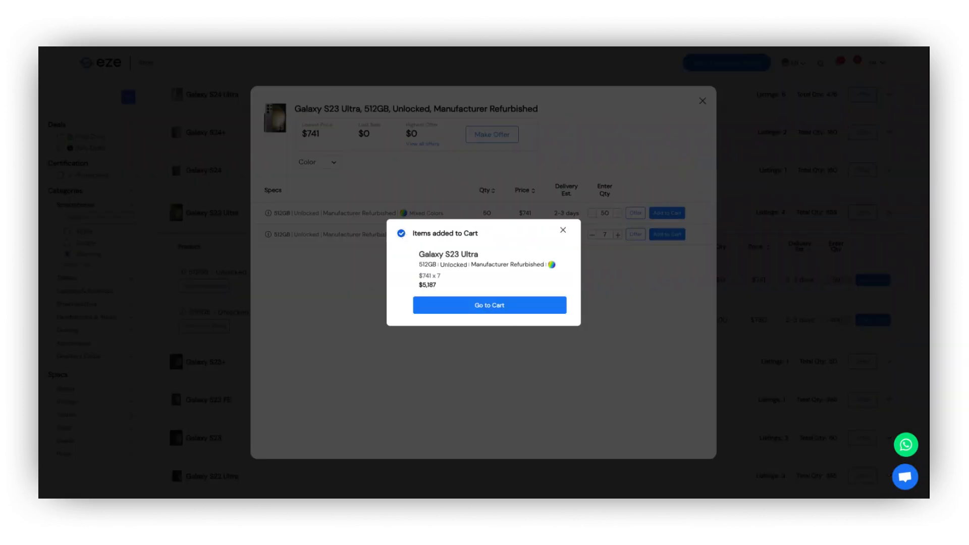